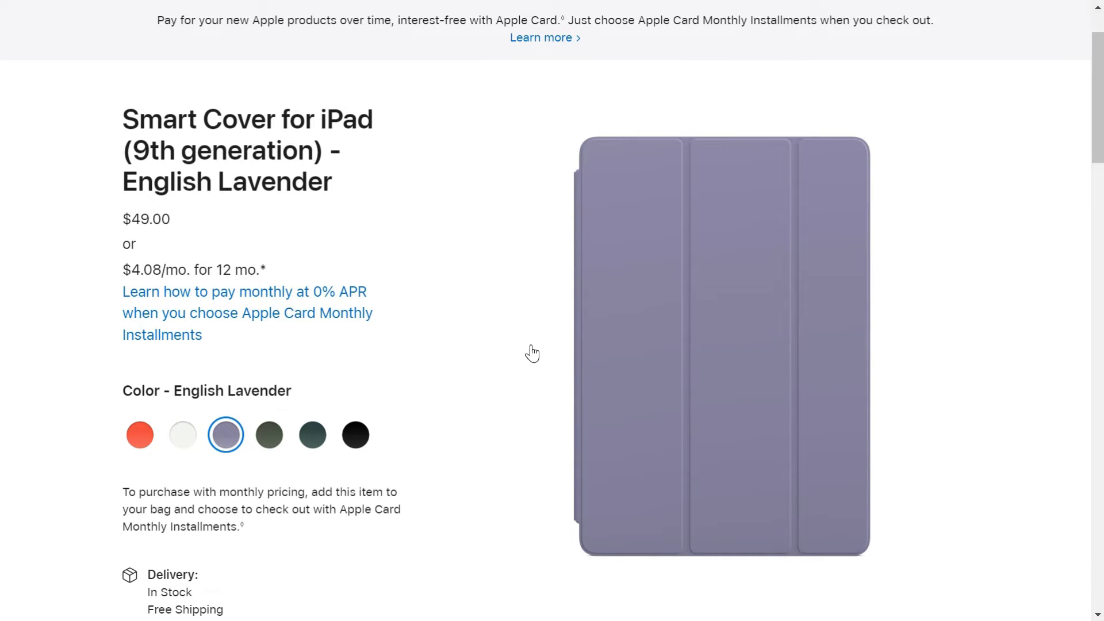
{"action": "scroll", "scroll_direction": "down", "scroll_amount": 3}
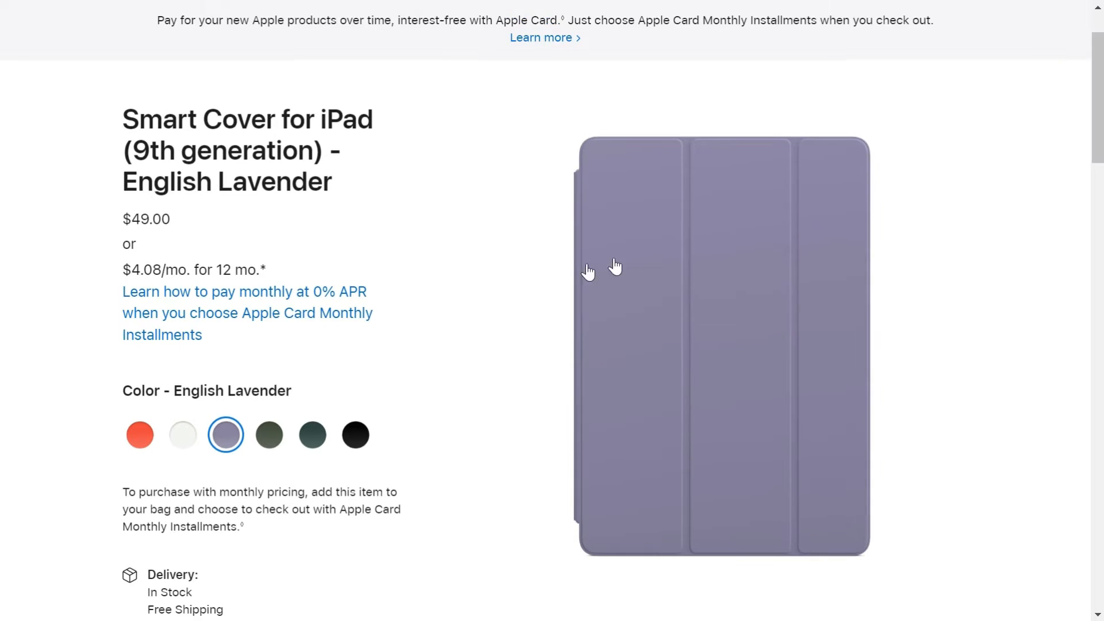
{"action": "mouse_move", "coordinate": [536, 246]}
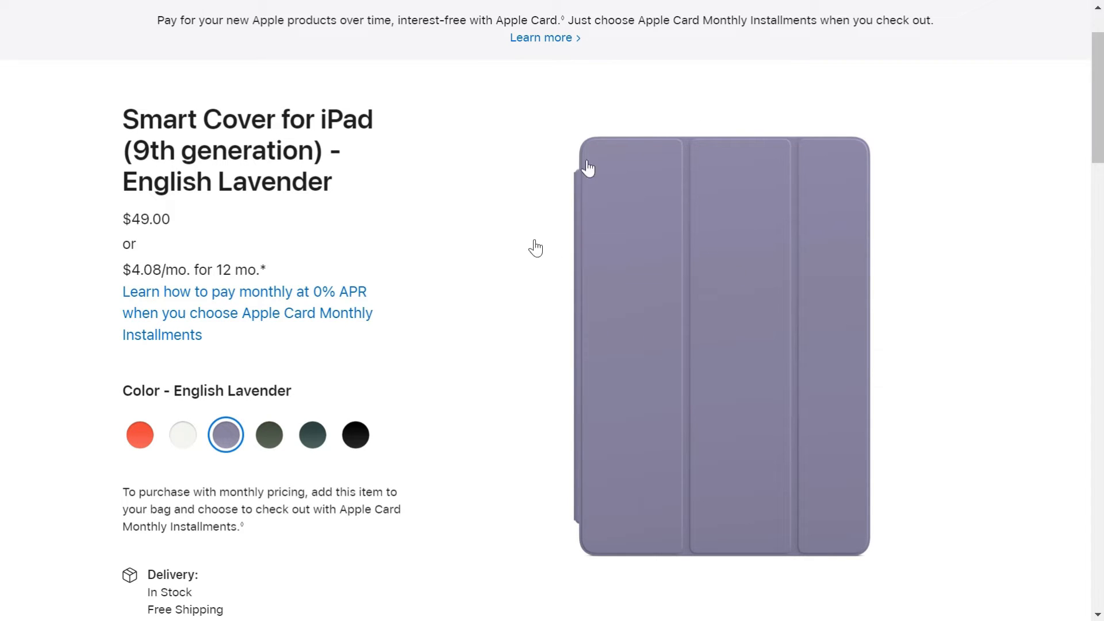
{"action": "mouse_move", "coordinate": [548, 311]}
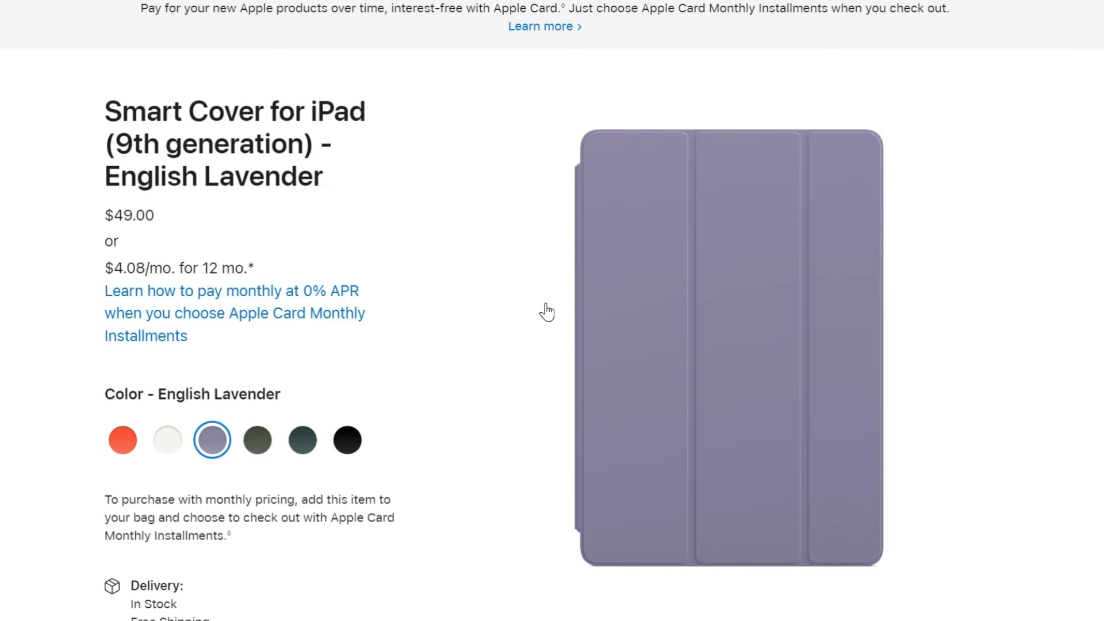
{"action": "scroll", "scroll_direction": "down", "scroll_amount": 3}
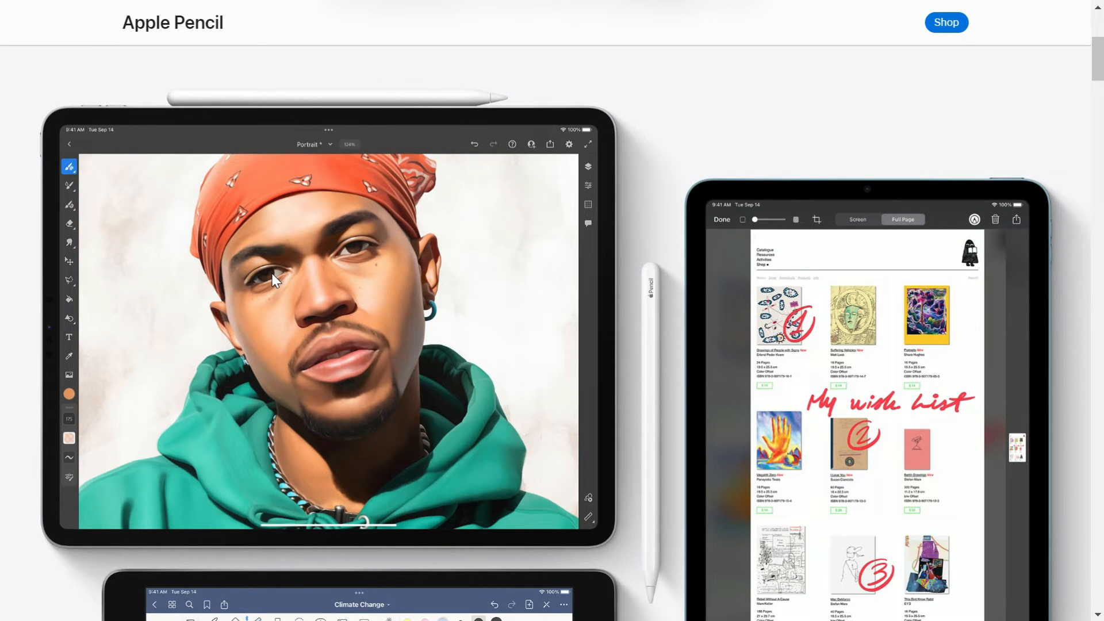
{"action": "mouse_move", "coordinate": [568, 149]}
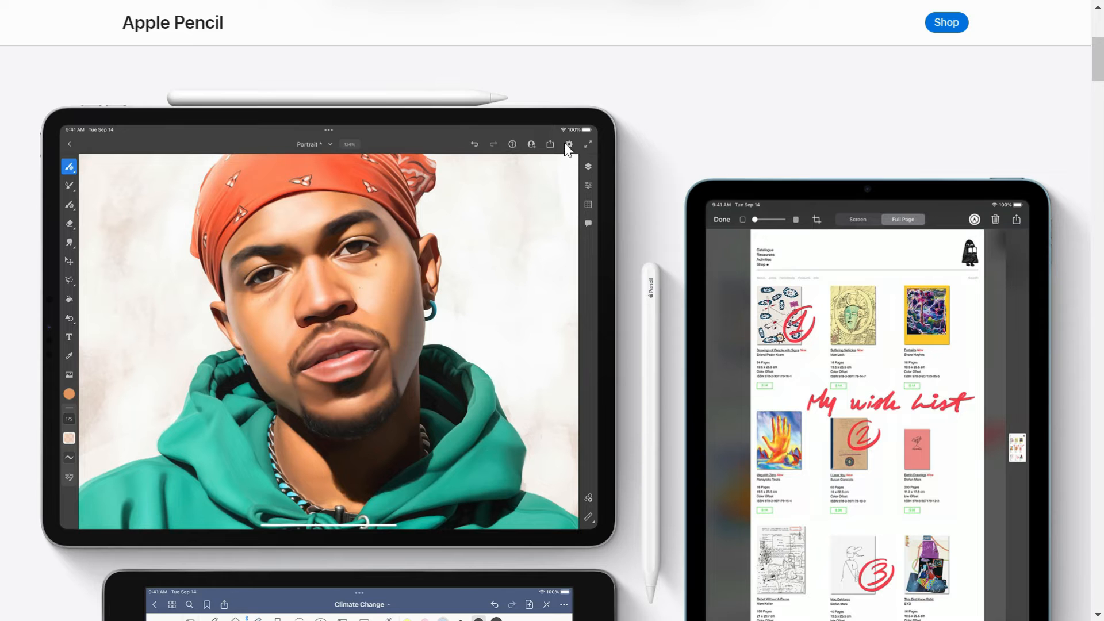
{"action": "mouse_move", "coordinate": [530, 238]}
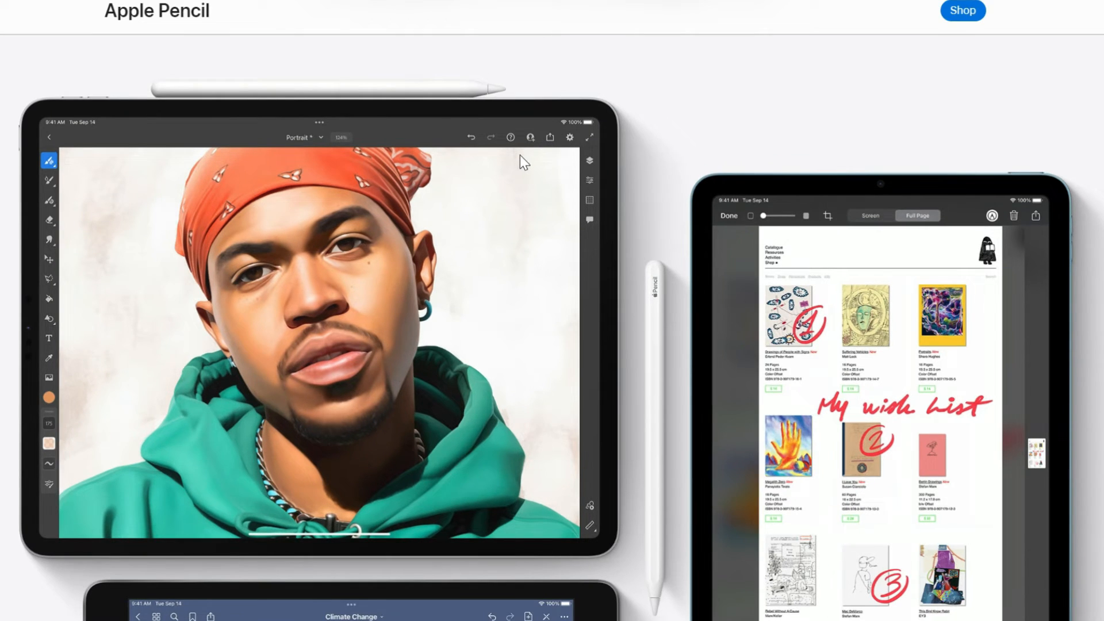
{"action": "mouse_move", "coordinate": [528, 161]}
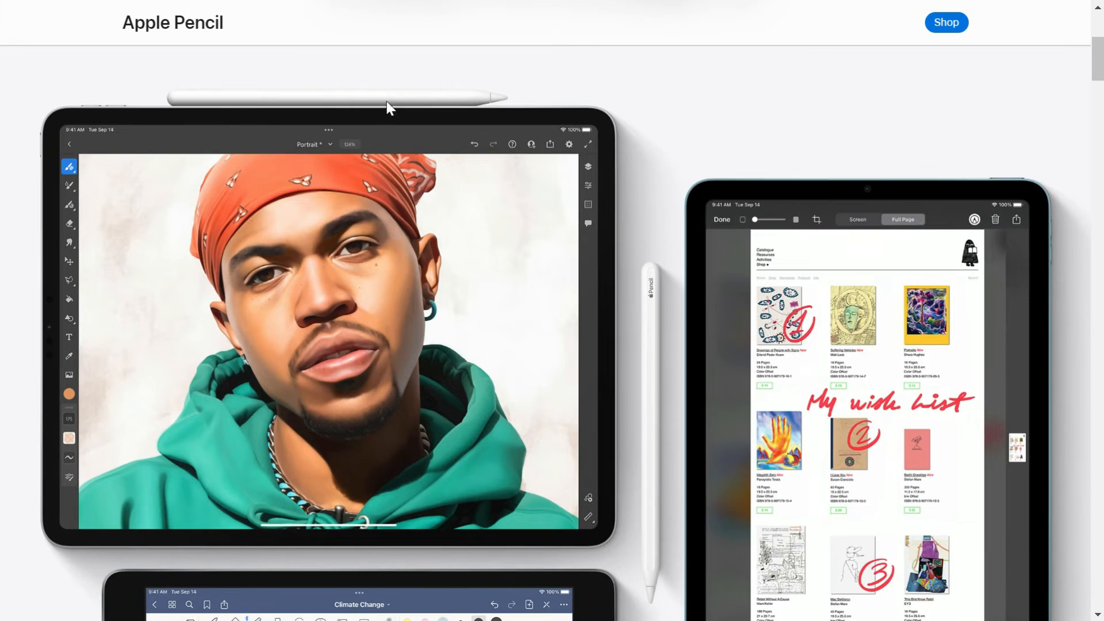
{"action": "mouse_move", "coordinate": [609, 225]}
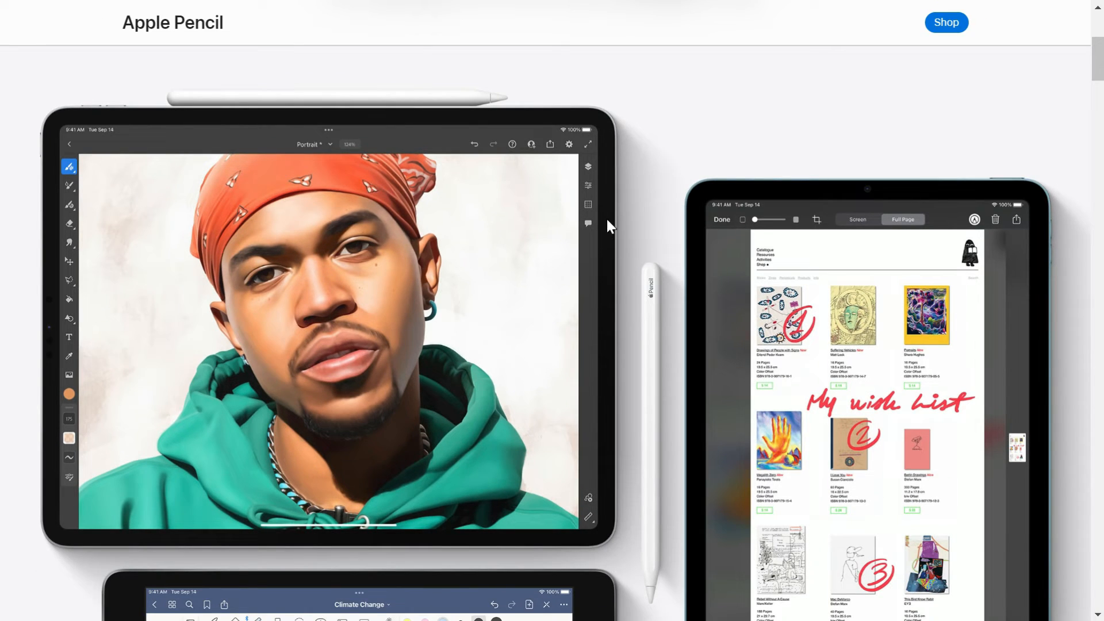
{"action": "mouse_move", "coordinate": [415, 103]}
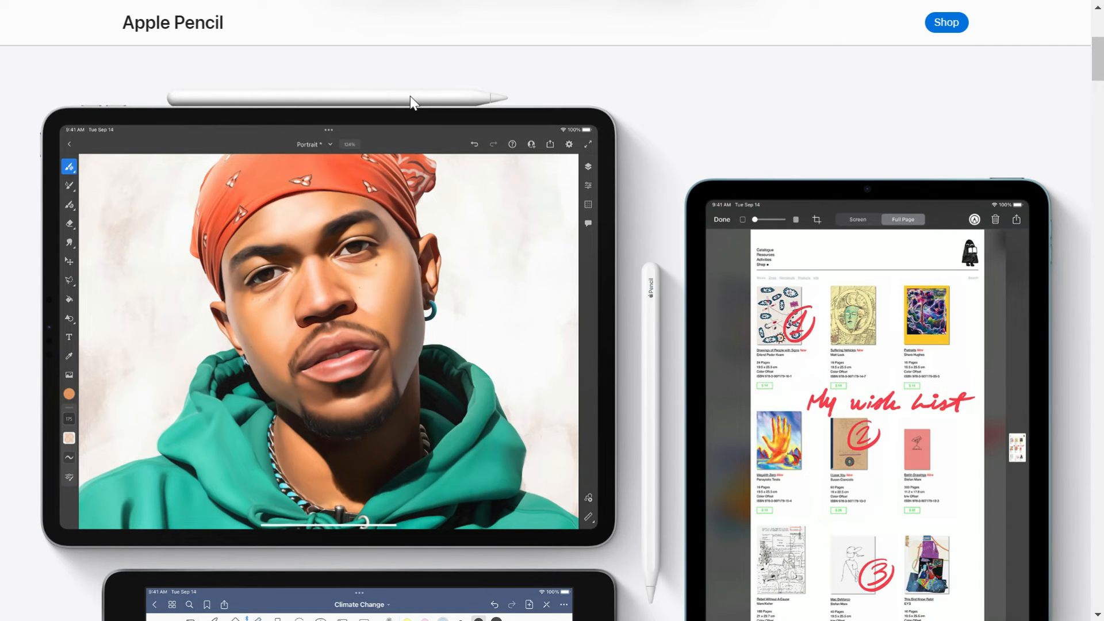
{"action": "scroll", "scroll_direction": "down", "scroll_amount": 3}
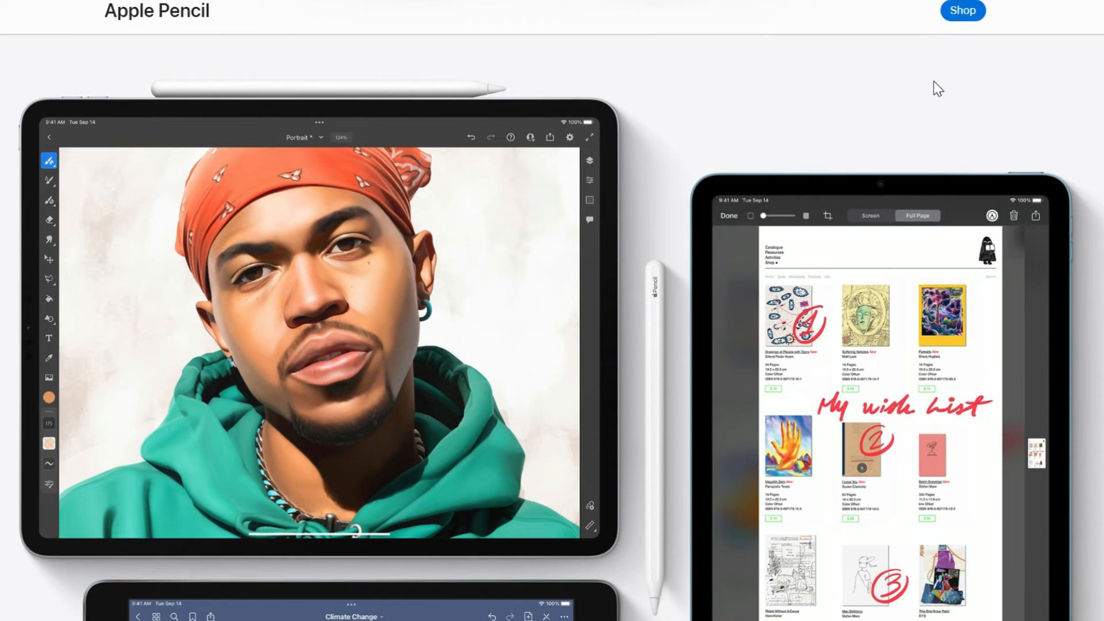
{"action": "mouse_move", "coordinate": [421, 98]}
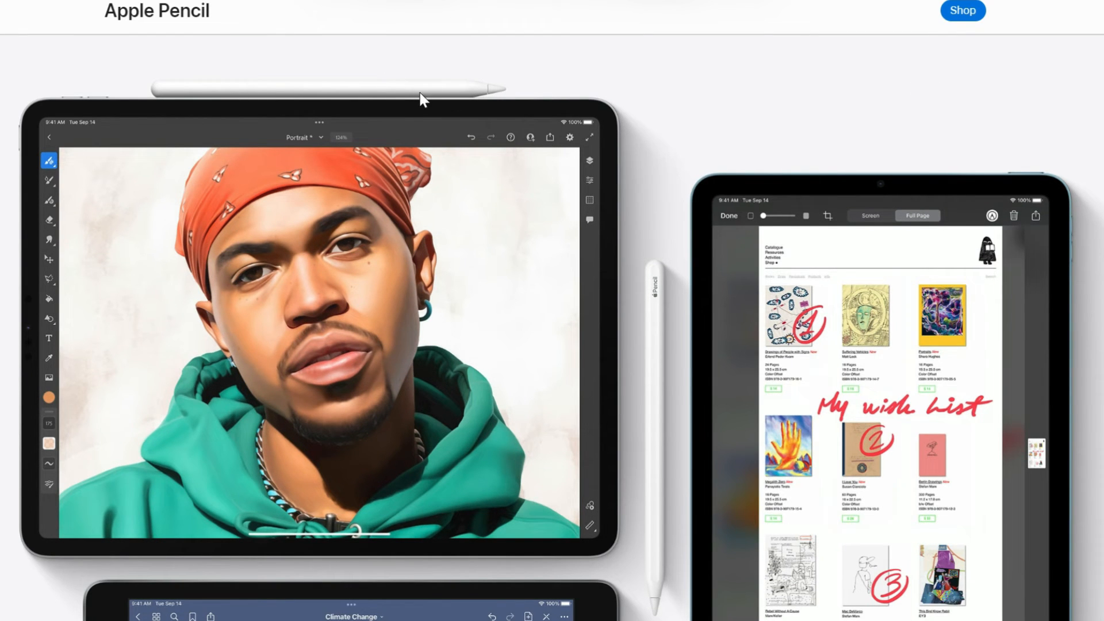
{"action": "mouse_move", "coordinate": [464, 74]}
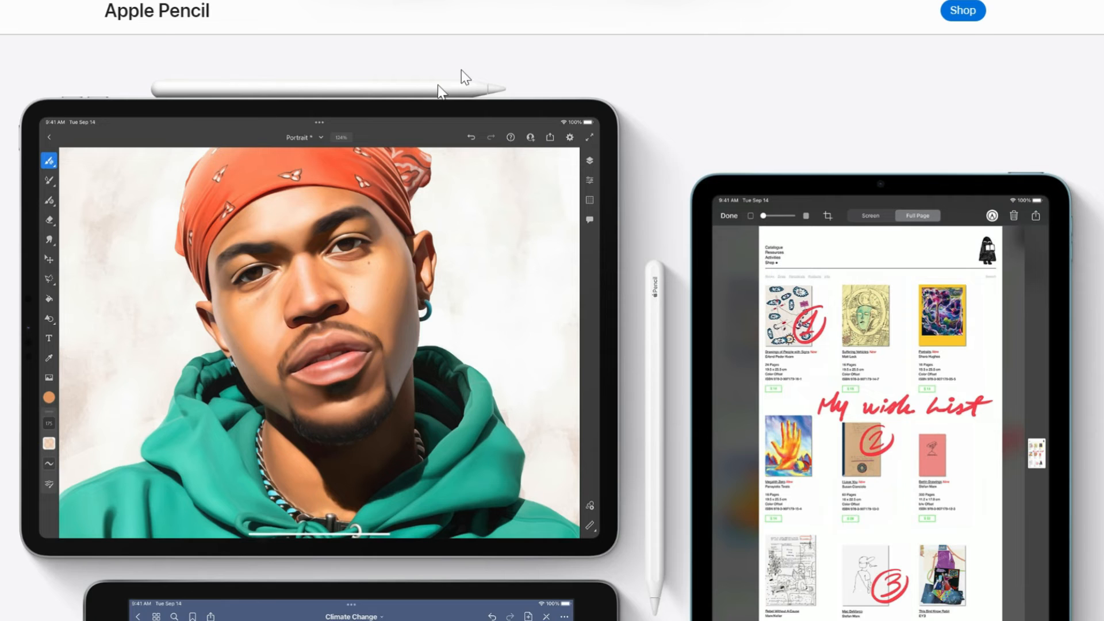
{"action": "scroll", "scroll_direction": "down", "scroll_amount": 3}
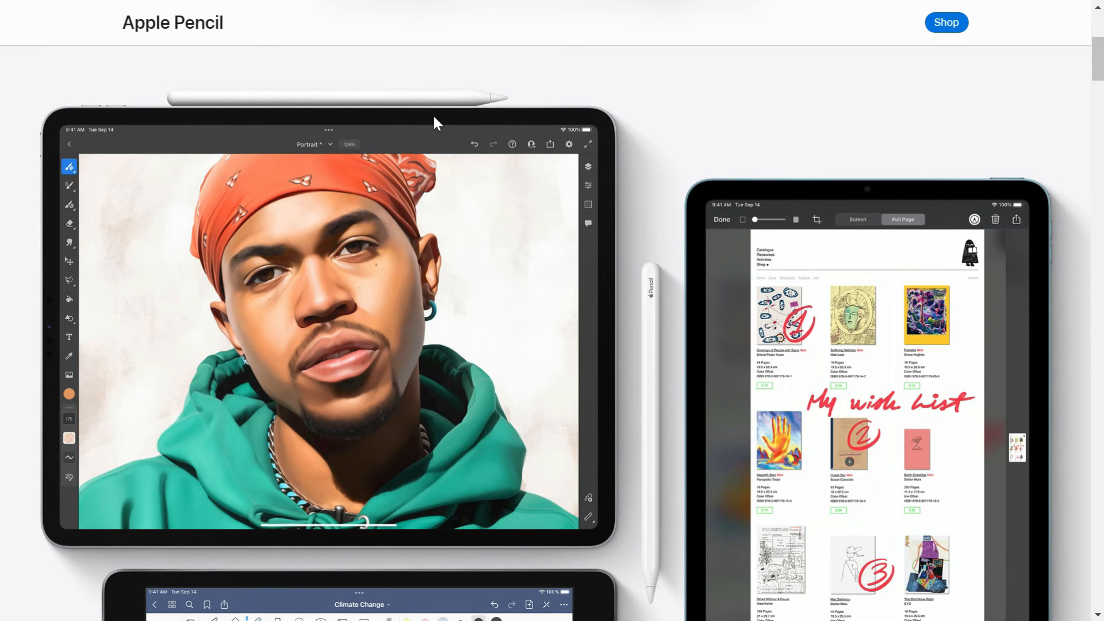
{"action": "mouse_move", "coordinate": [408, 120]}
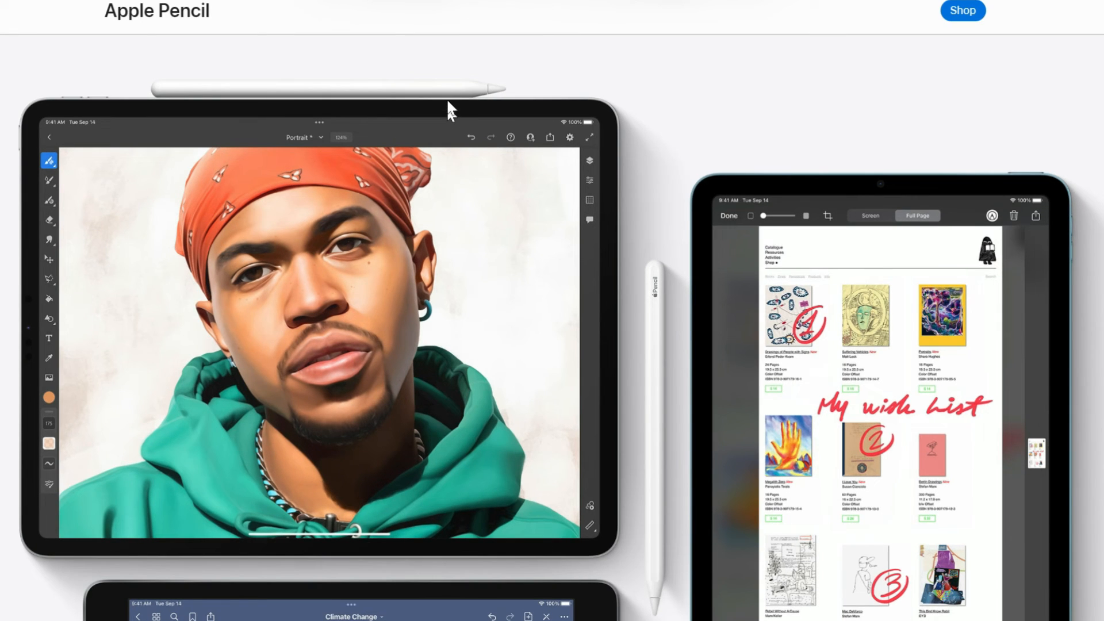
{"action": "mouse_move", "coordinate": [445, 104]}
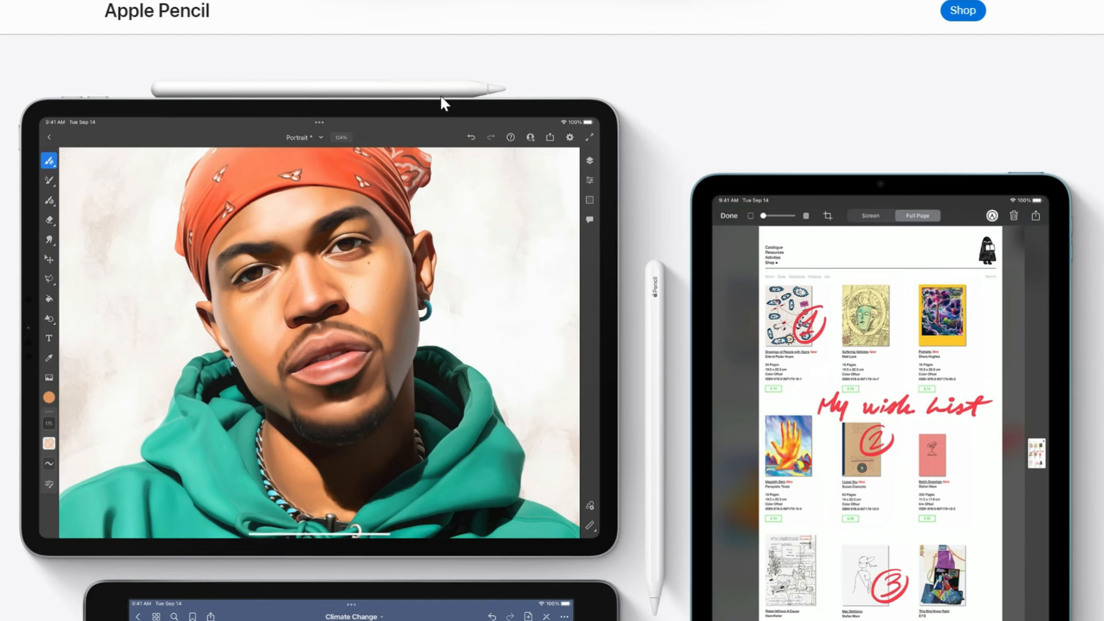
{"action": "scroll", "scroll_direction": "down", "scroll_amount": 3}
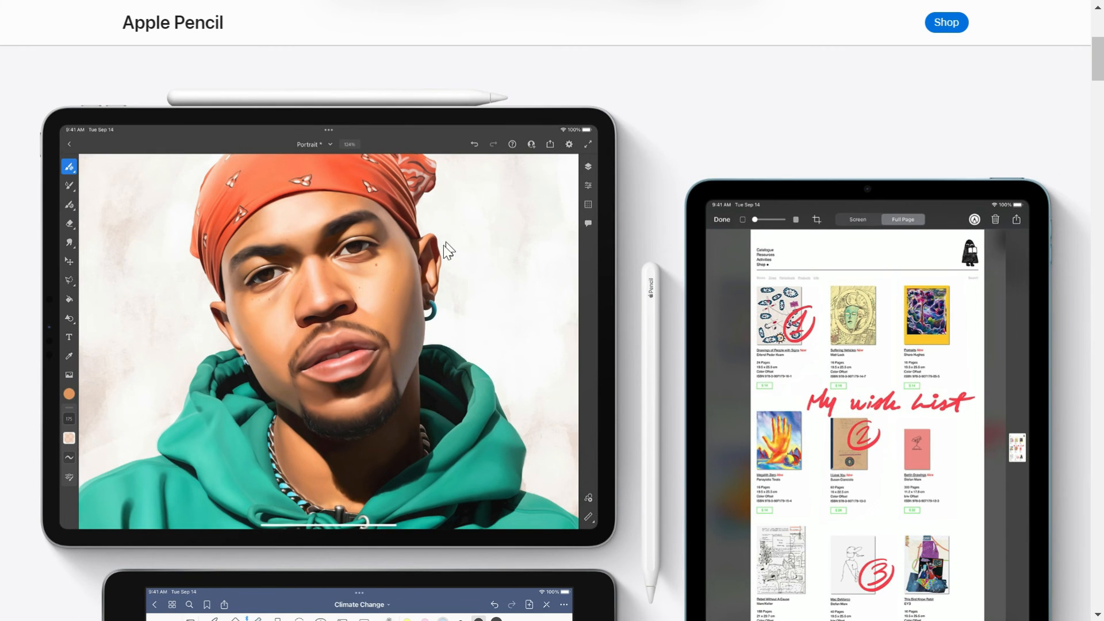